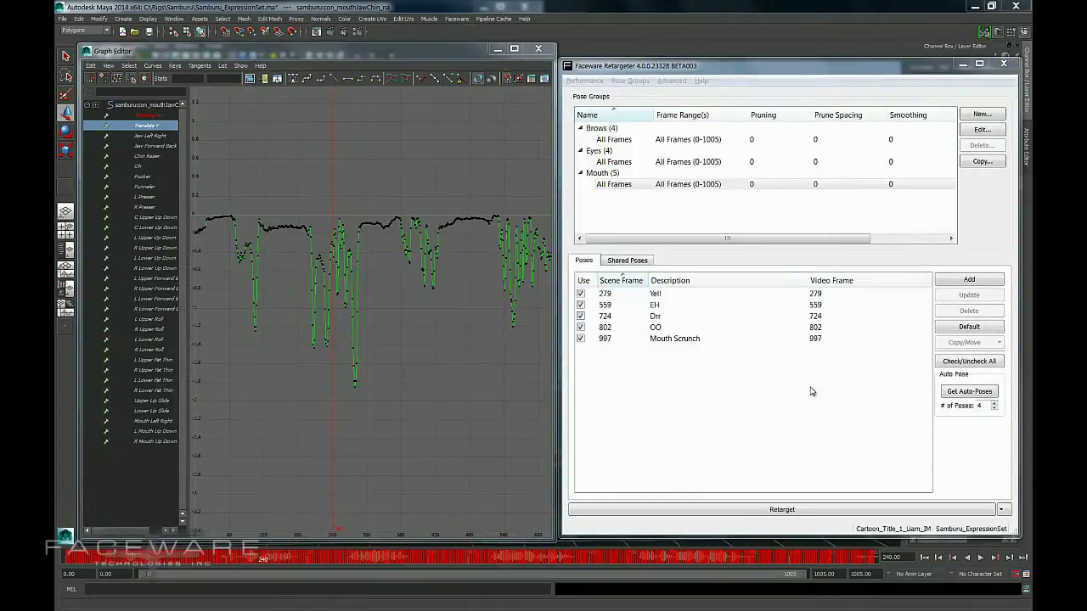
{"action": "mouse_move", "coordinate": [469, 168]}
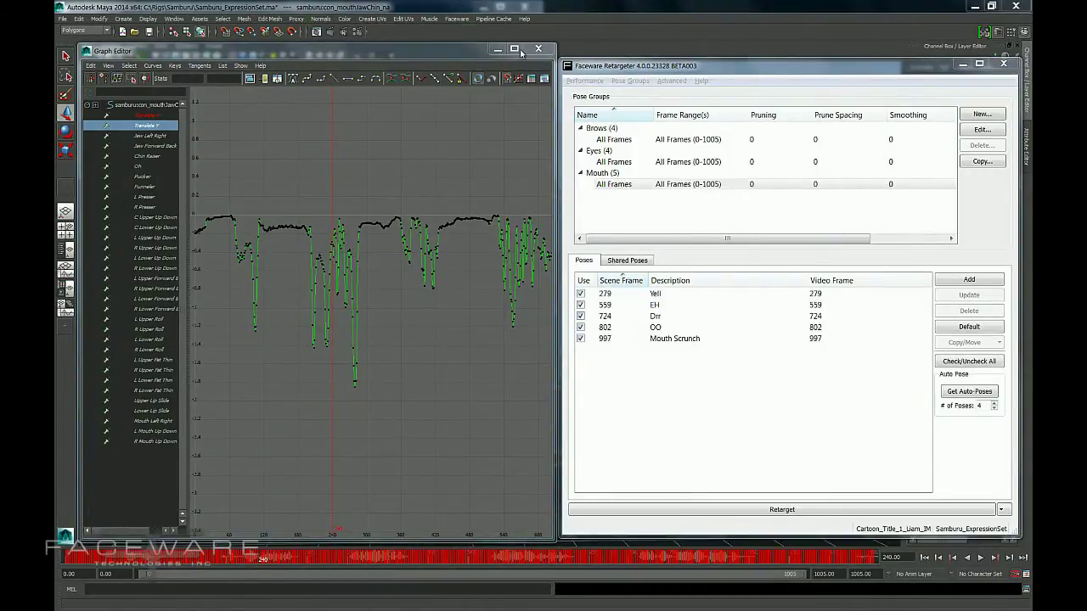
Give the Mouth pose group's All Frames row a pruning value of 30
{"action": "left_click", "coordinate": [522, 48]}
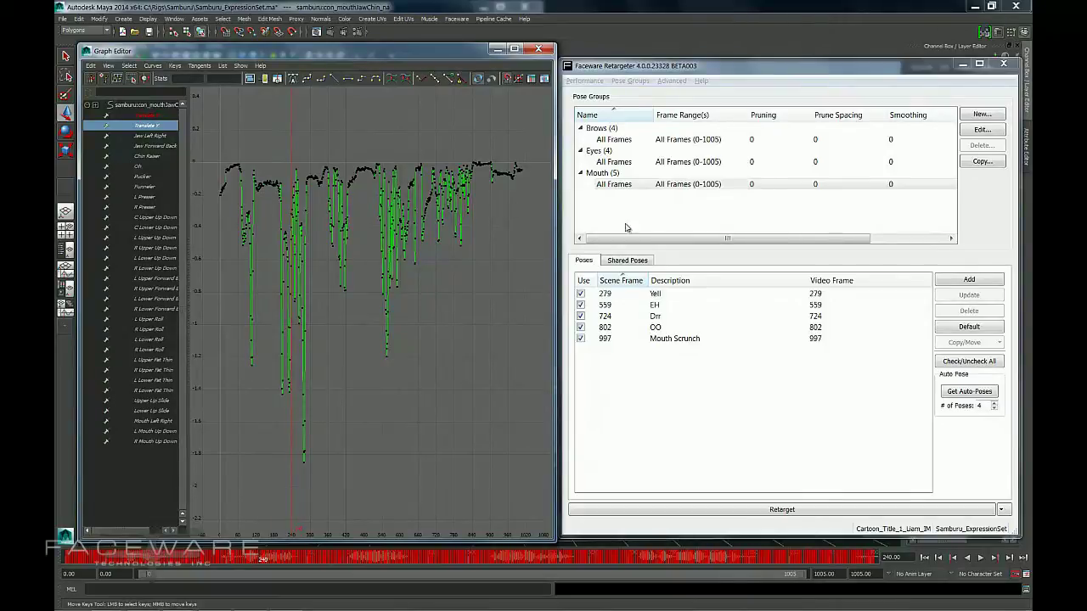
{"action": "left_click", "coordinate": [687, 183]}
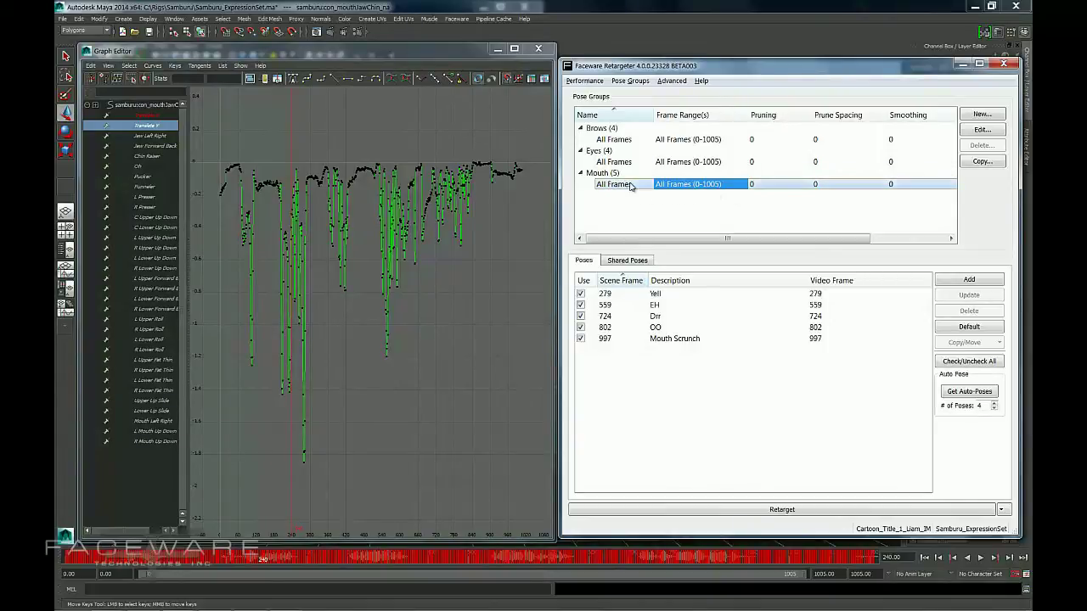
{"action": "mouse_move", "coordinate": [762, 190]}
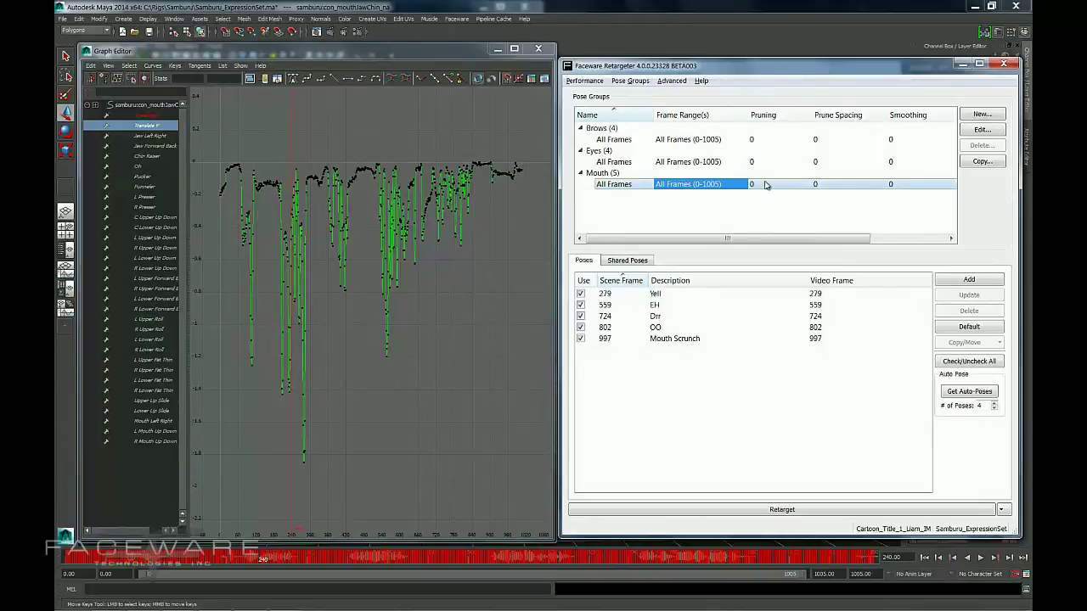
{"action": "mouse_move", "coordinate": [766, 183]}
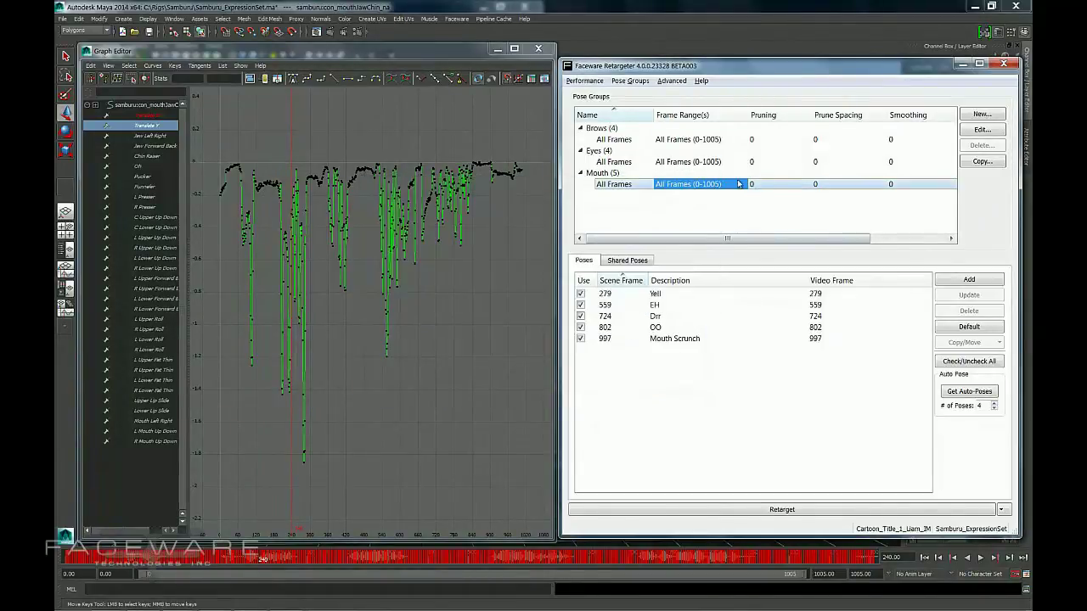
{"action": "mouse_move", "coordinate": [756, 185]}
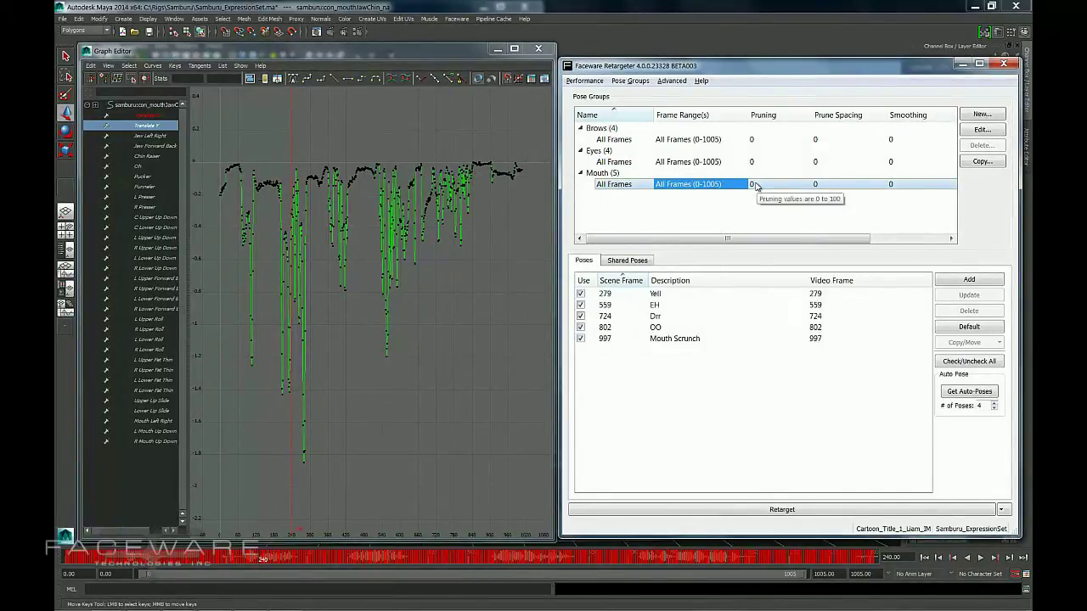
{"action": "mouse_move", "coordinate": [465, 377]}
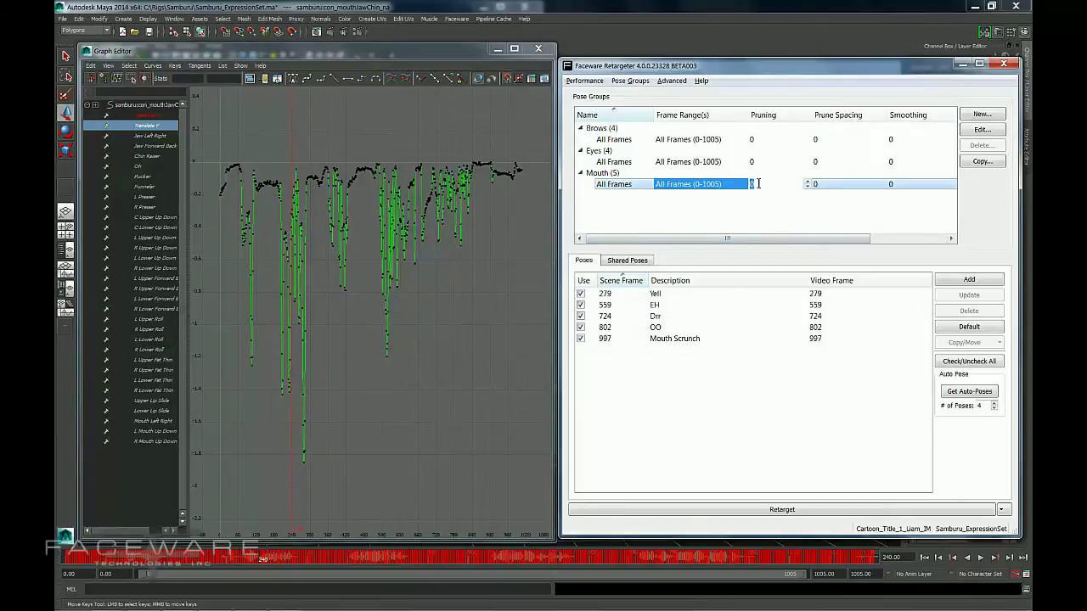
{"action": "type", "text": "30"}
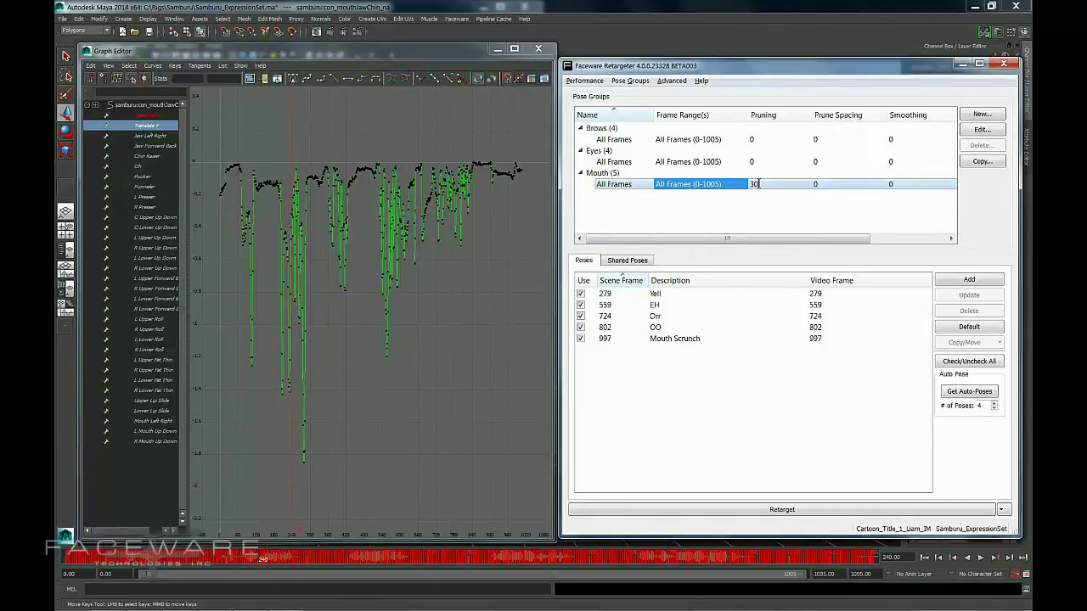
{"action": "left_click", "coordinate": [781, 509]}
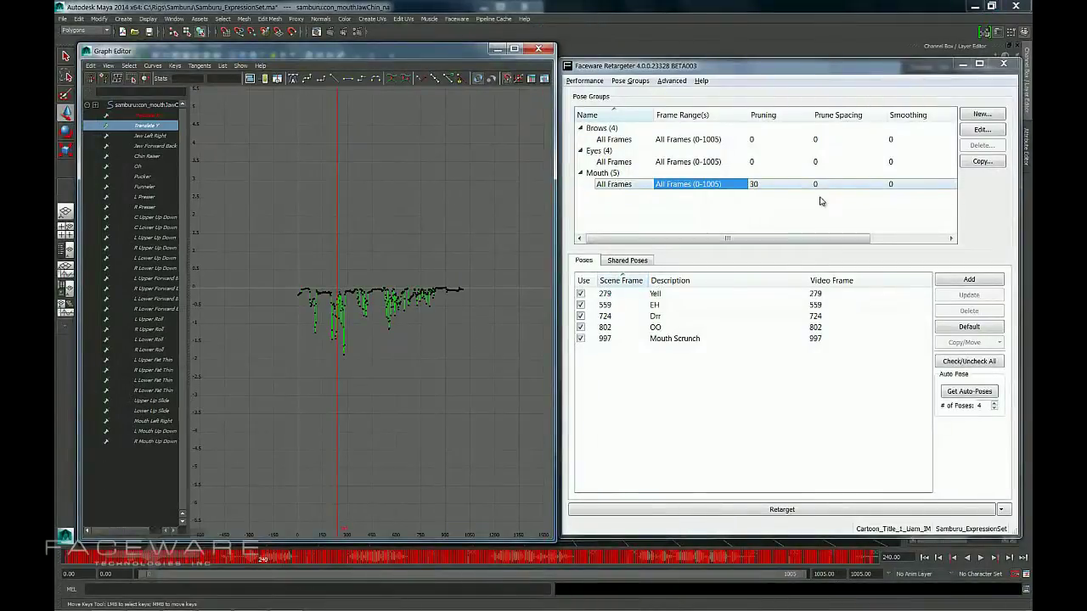
Change Mouth pruning to 65 and run Retarget to recalculate the facial animation
{"action": "left_click", "coordinate": [750, 184]}
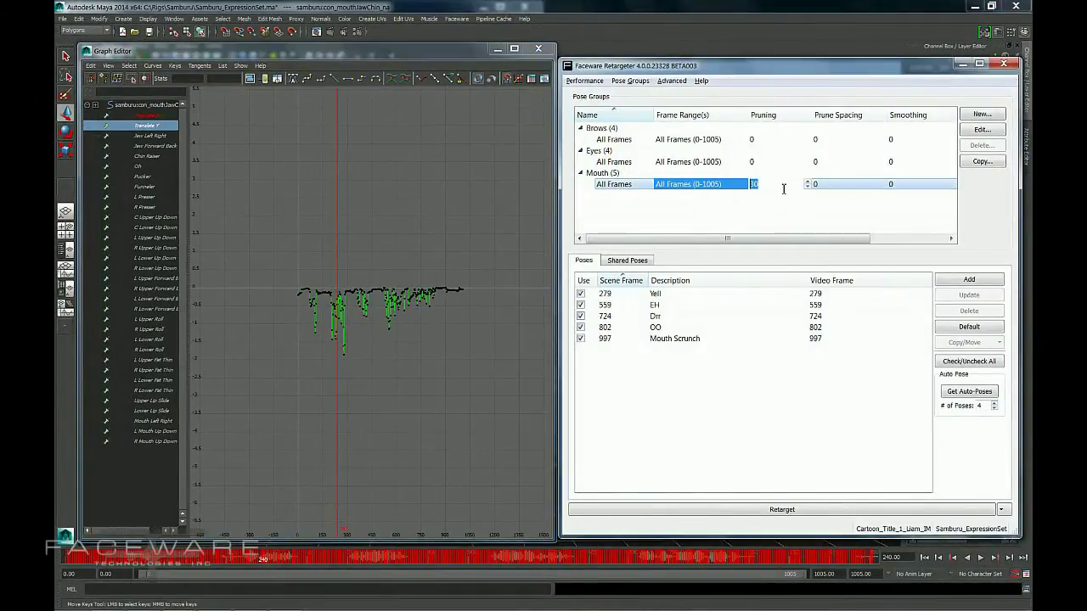
{"action": "type", "text": "65"}
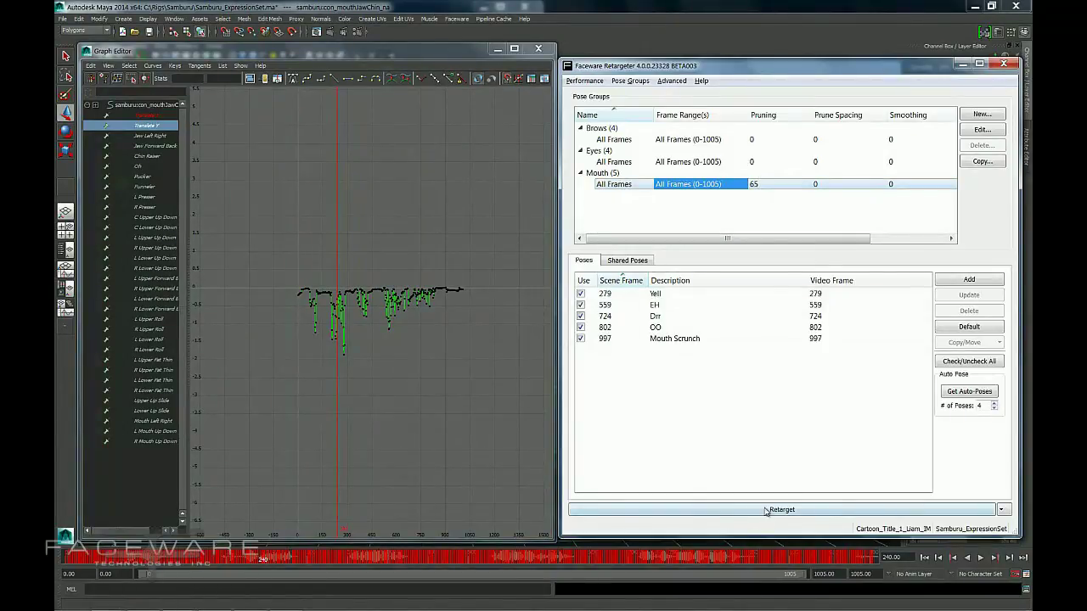
{"action": "left_click", "coordinate": [781, 509]}
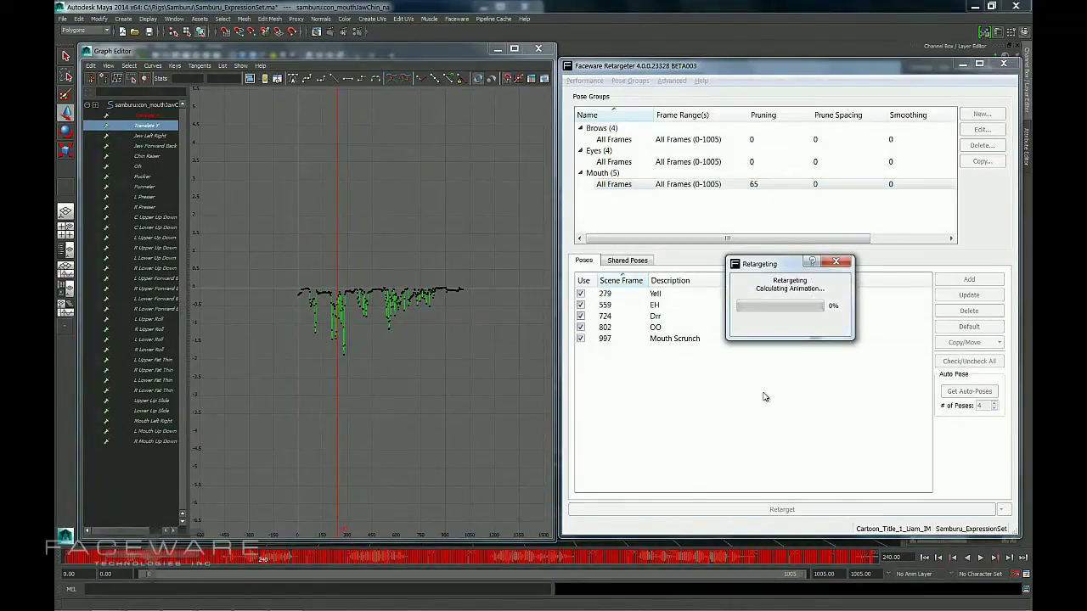
{"action": "mouse_move", "coordinate": [635, 309]}
{"action": "type", "text": "25"}
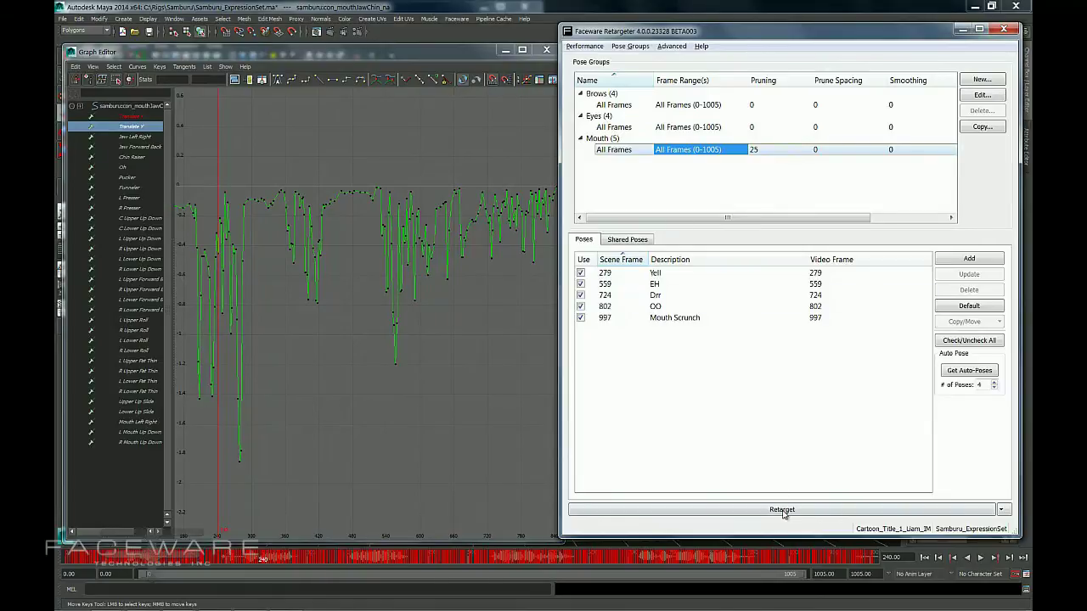
Retarget again and display the resulting face control curves in the Graph Editor
{"action": "left_click", "coordinate": [781, 509]}
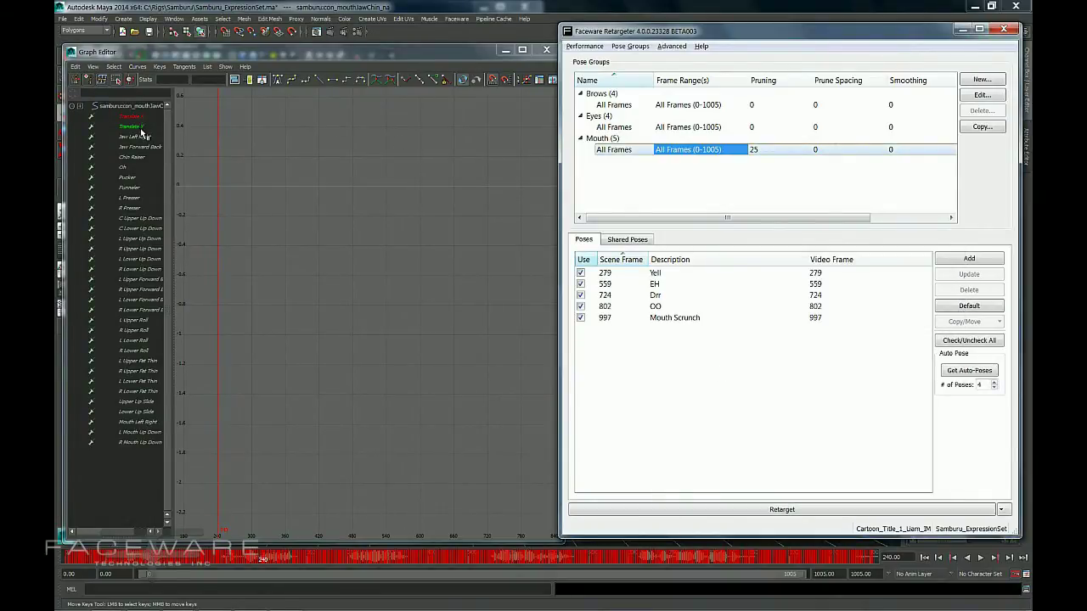
{"action": "left_click", "coordinate": [133, 126]}
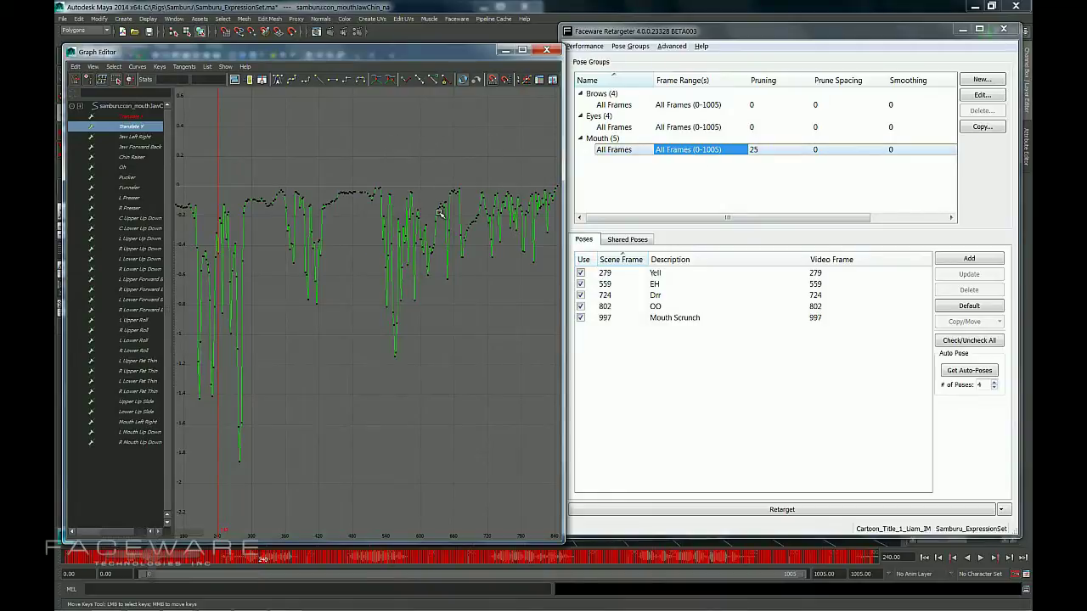
{"action": "mouse_move", "coordinate": [470, 146]}
{"action": "type", "text": "0"}
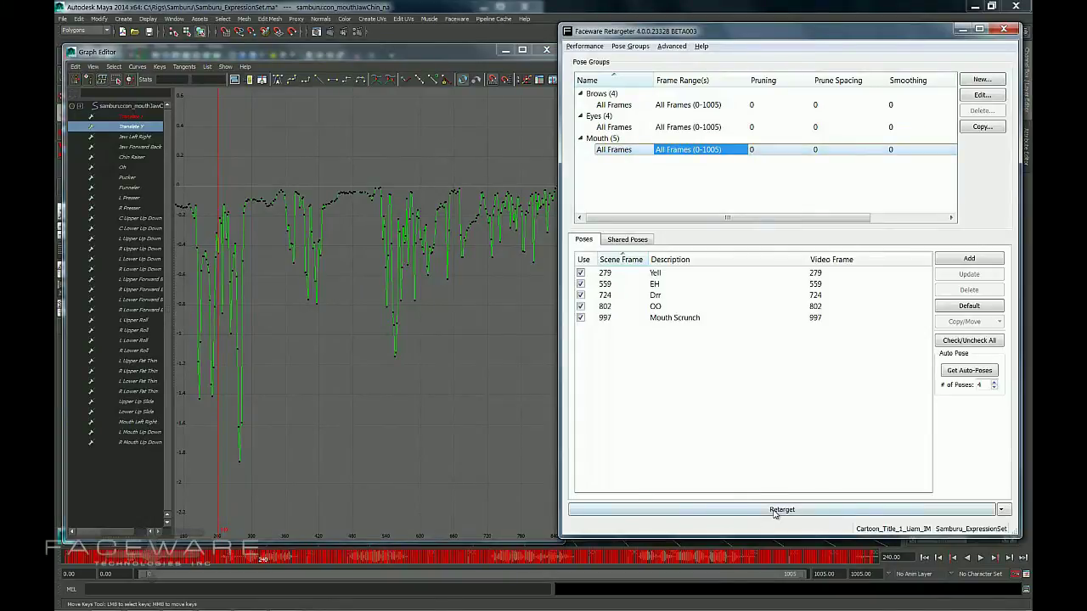
Retarget the facial animation with Mouth pruning back at 0
{"action": "left_click", "coordinate": [781, 509]}
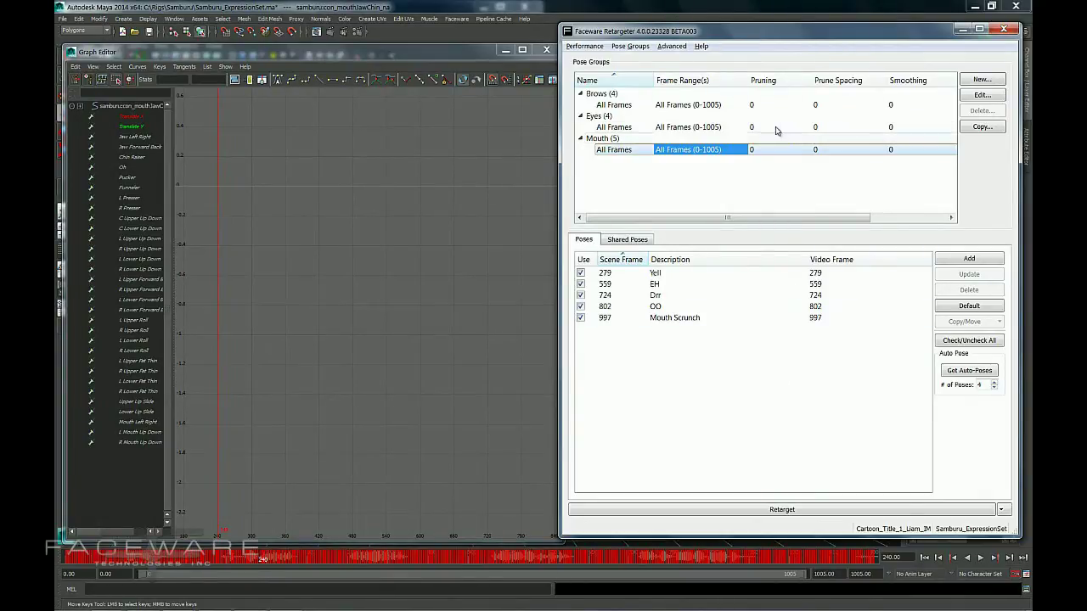
{"action": "mouse_move", "coordinate": [767, 136]}
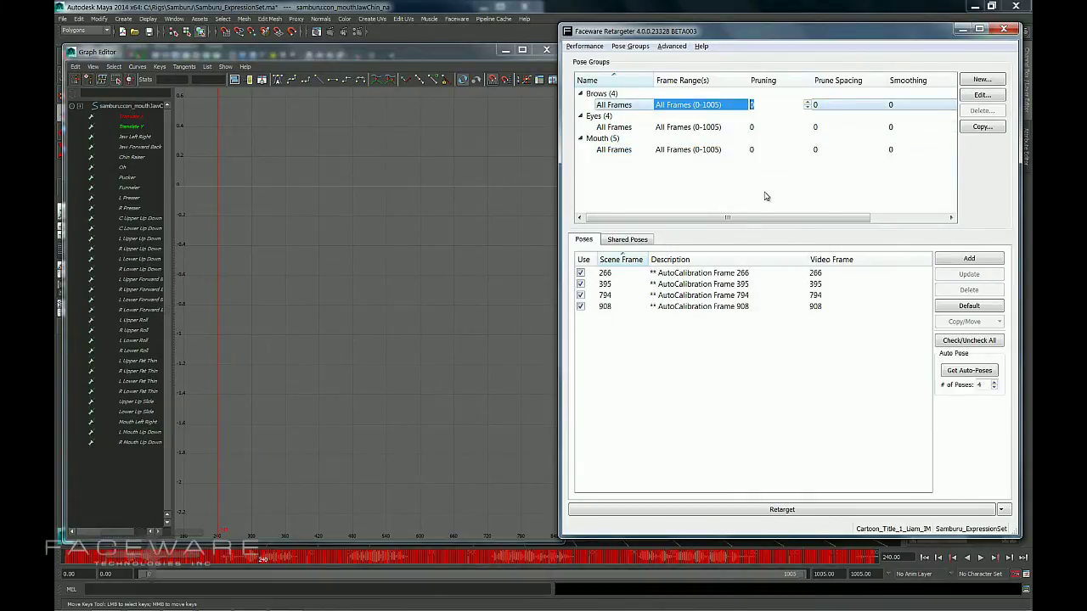
Enter pruning values of Brows 30, Eyes 25 and Mouth 20 in the Pose Groups table
{"action": "type", "text": "30"}
{"action": "left_click", "coordinate": [779, 127]}
{"action": "type", "text": "25"}
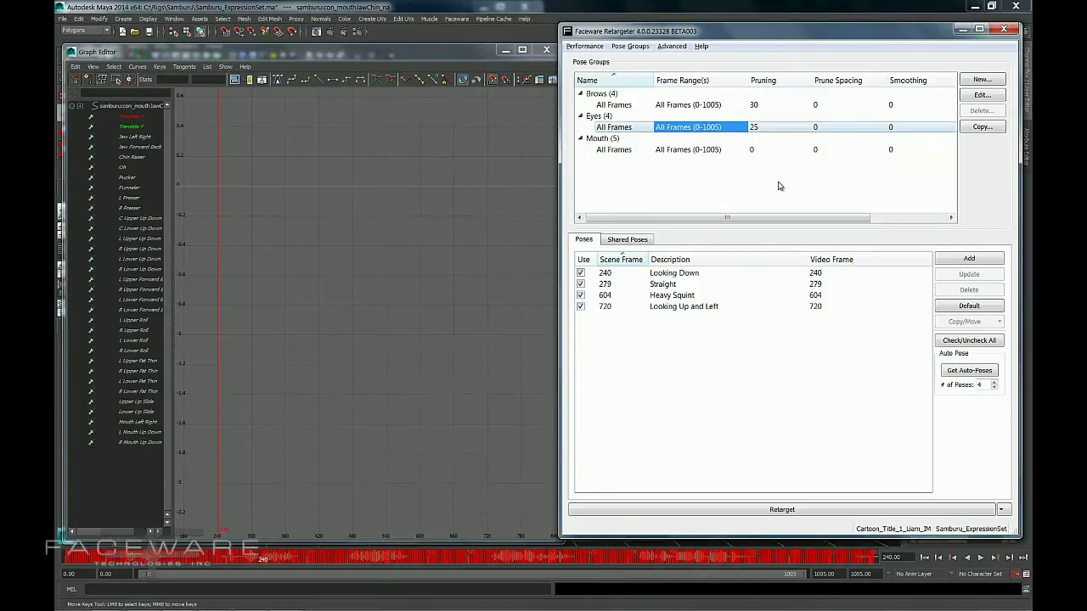
{"action": "left_click", "coordinate": [688, 149]}
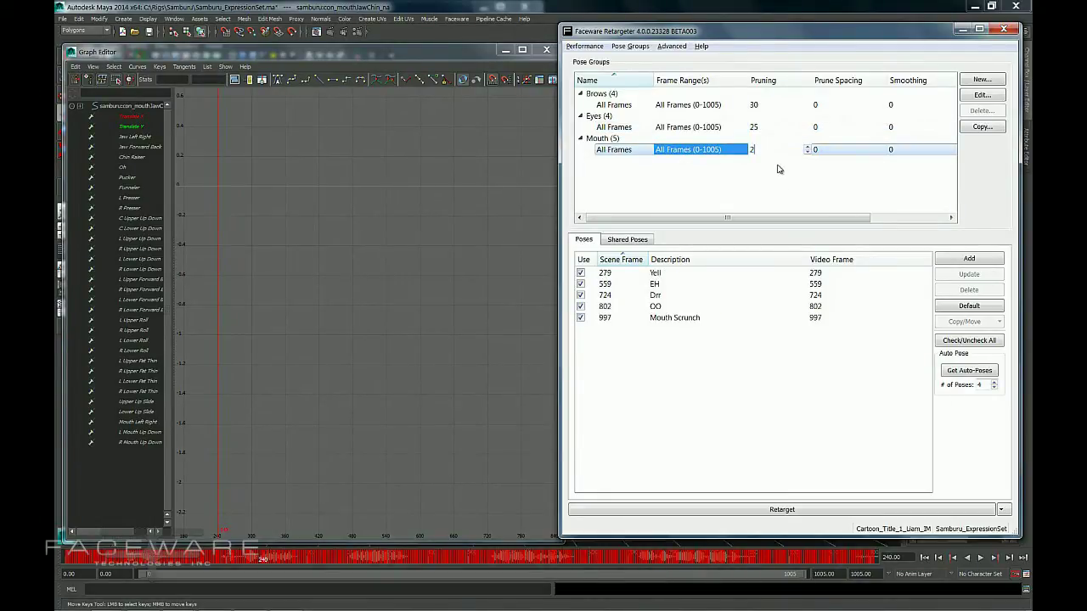
{"action": "type", "text": "0"}
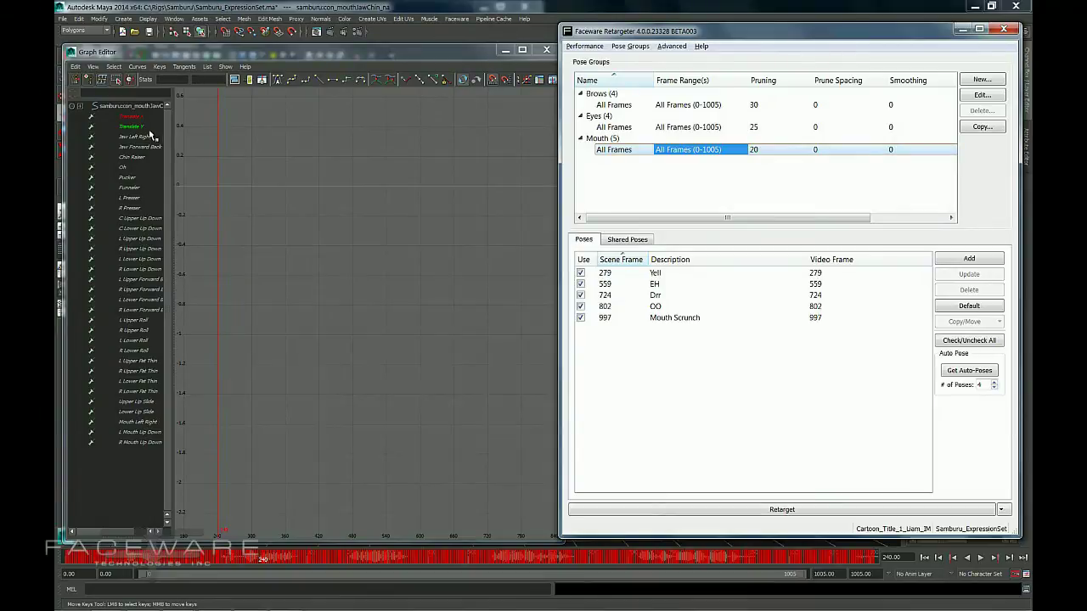
Select the face control so its retargeted curves fill the Graph Editor
{"action": "left_click", "coordinate": [133, 125]}
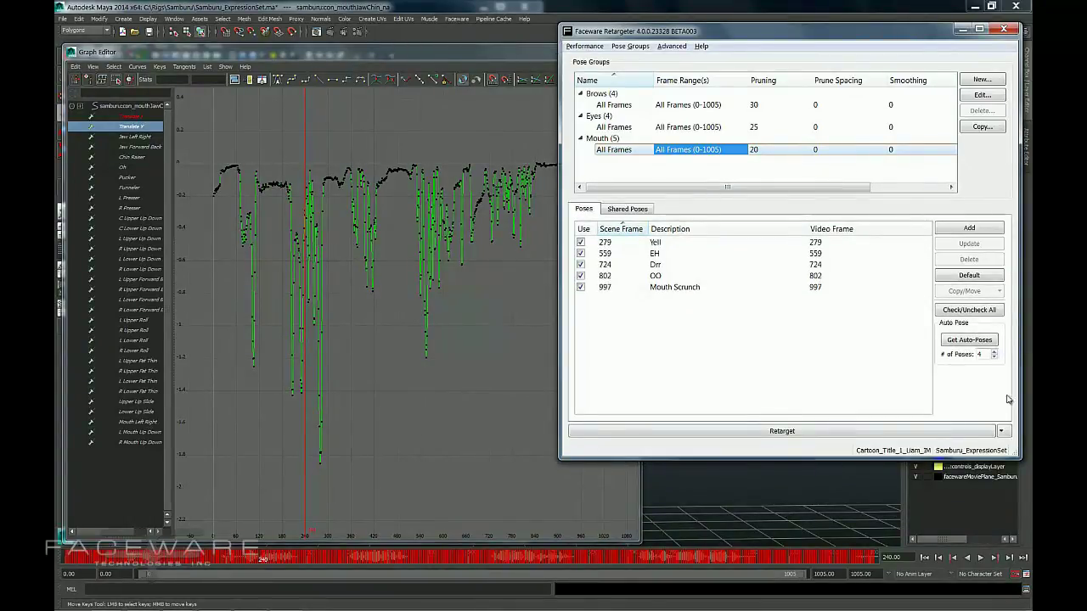
Set Mouth pruning to 75 and choose the facial attributes to retarget
{"action": "left_click", "coordinate": [1002, 432]}
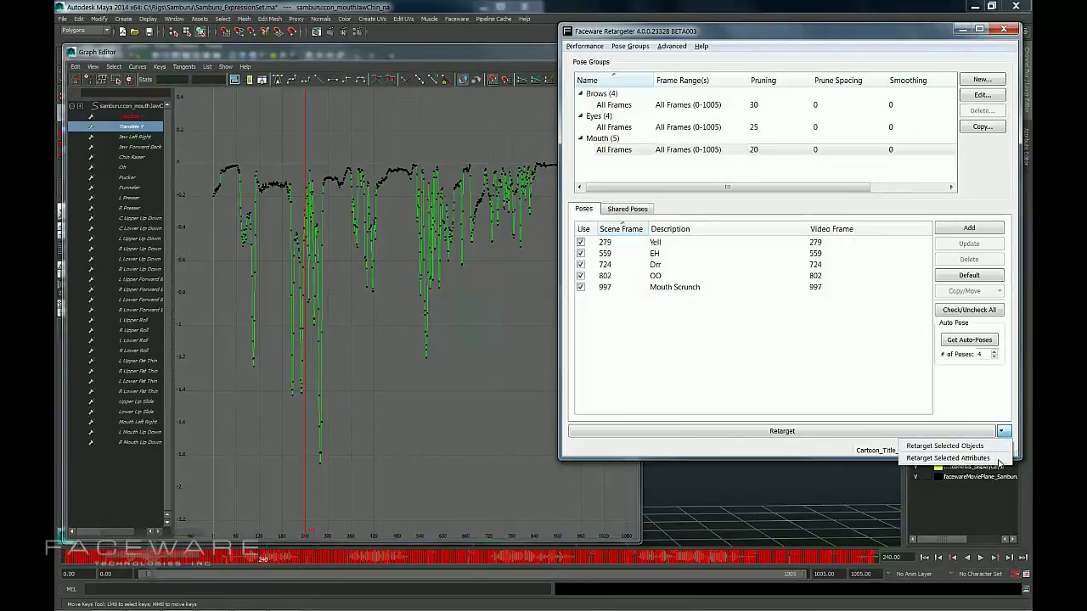
{"action": "left_click", "coordinate": [950, 459]}
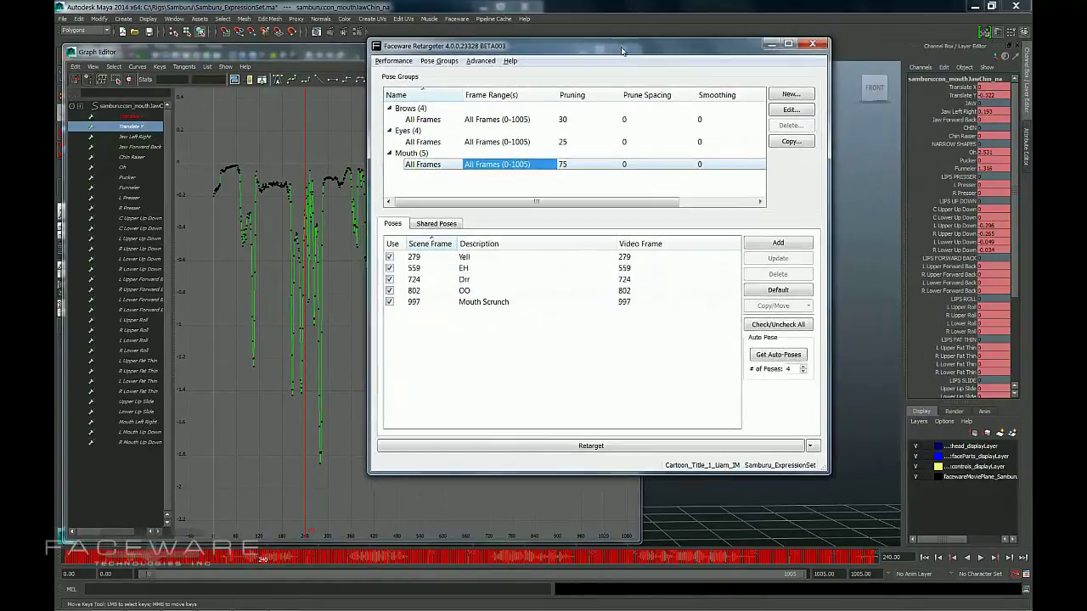
{"action": "left_click_drag", "start_coordinate": [621, 51], "coordinate": [632, 47]}
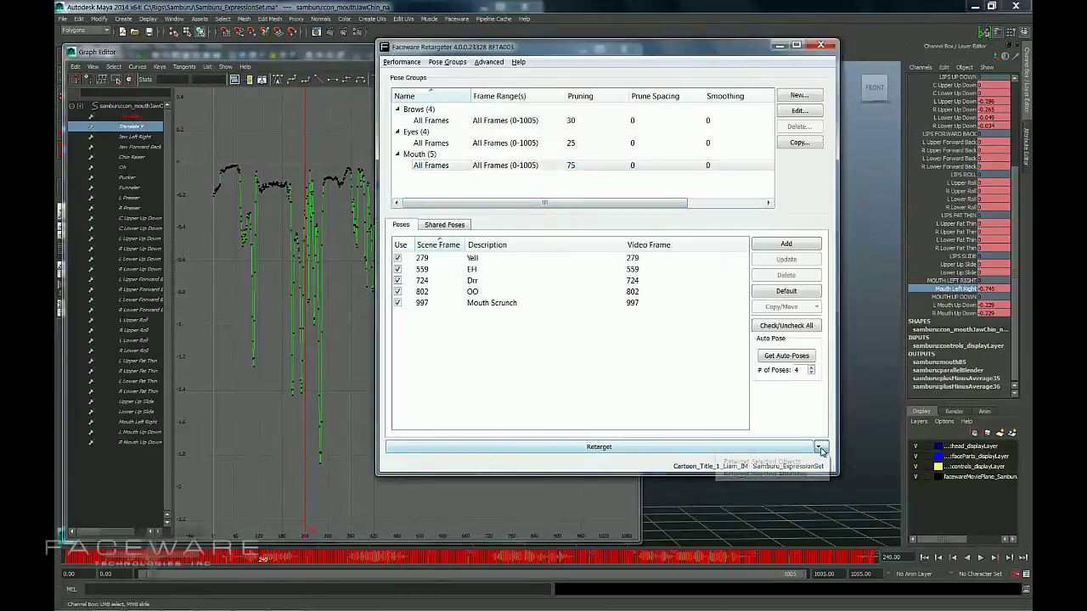
Run Retarget Selected Attributes for all frames at Mouth pruning 75
{"action": "left_click", "coordinate": [821, 447]}
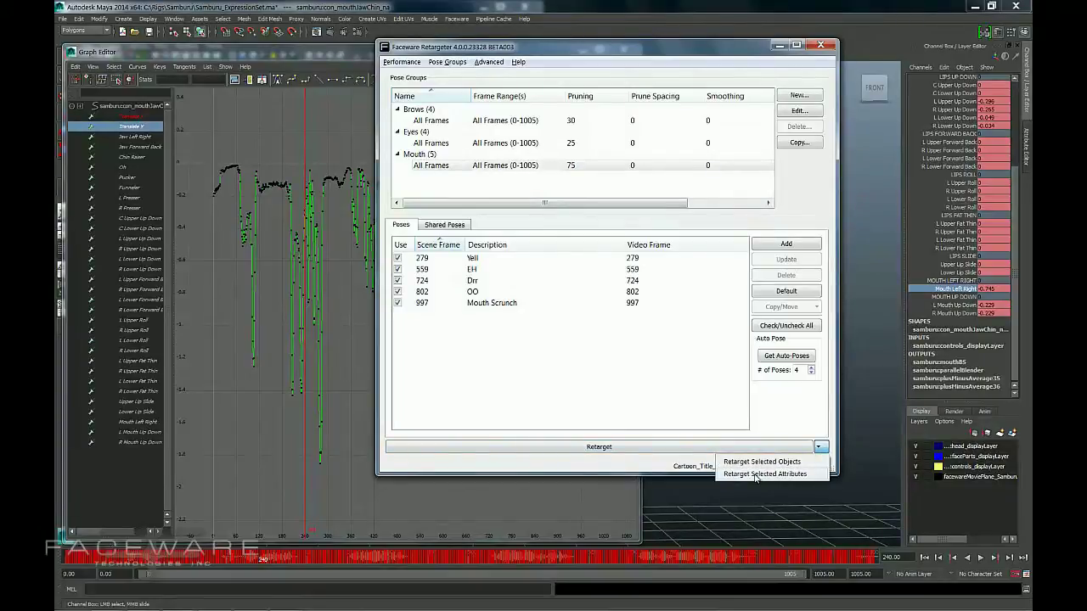
{"action": "left_click", "coordinate": [761, 462]}
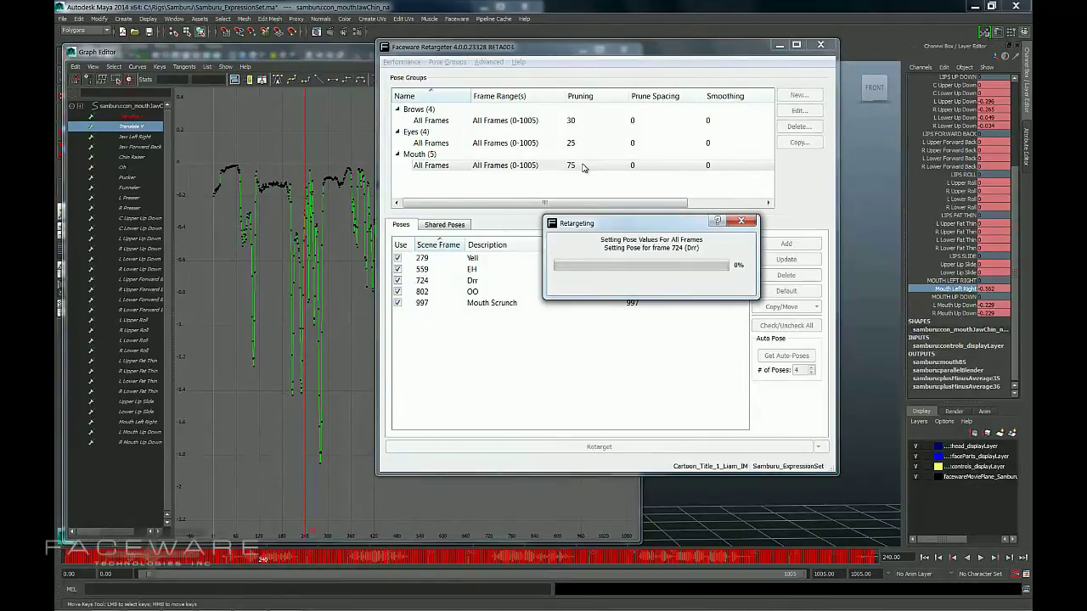
{"action": "left_click", "coordinate": [583, 165]}
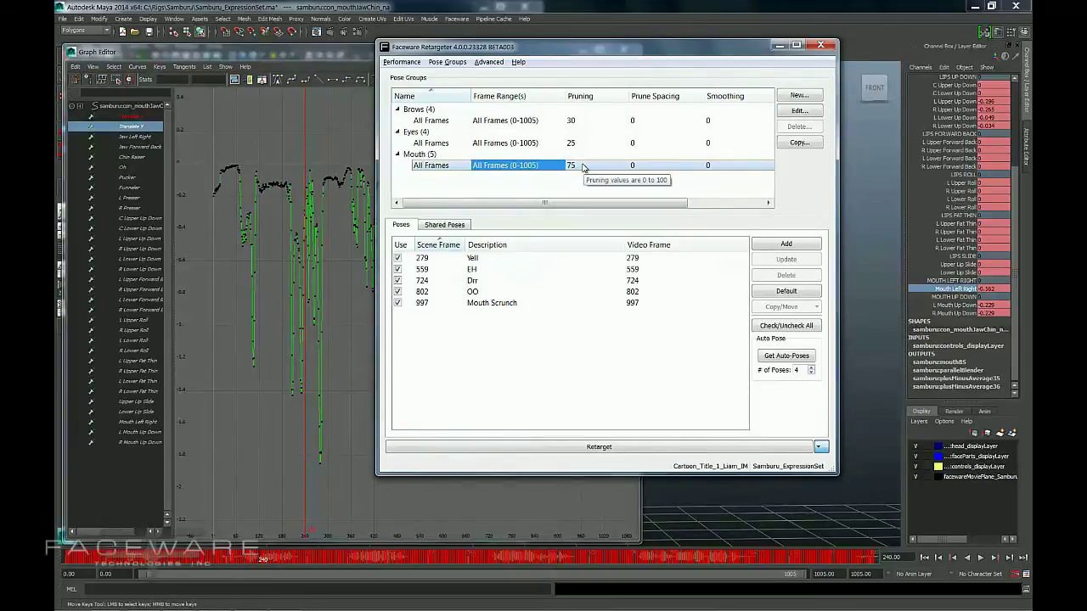
Move the Retargeter window aside and start another retarget with 30/25/75 pruning
{"action": "left_click_drag", "start_coordinate": [608, 48], "coordinate": [662, 38]}
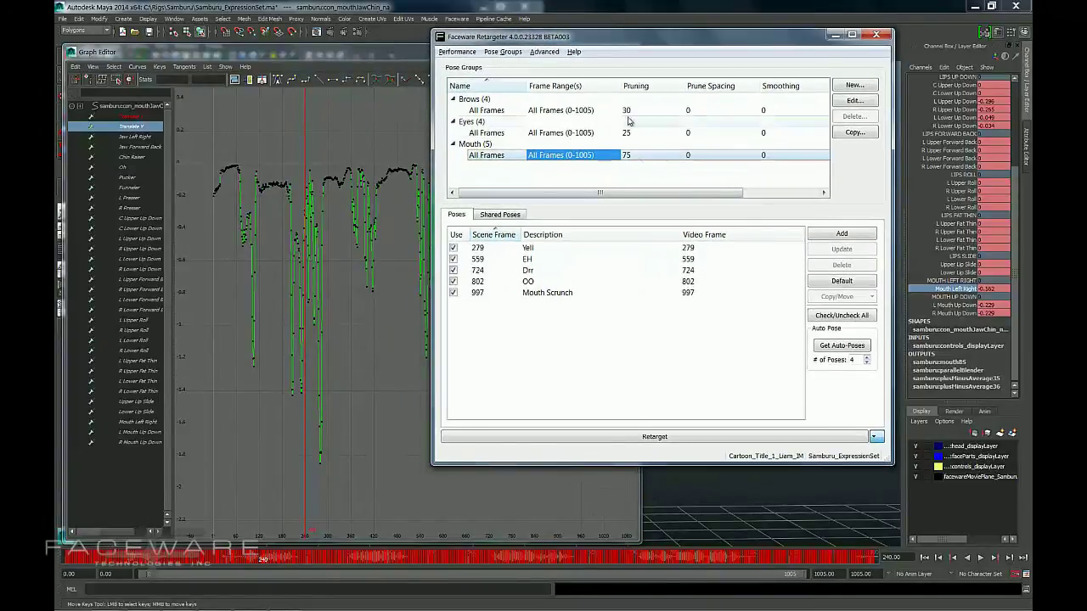
{"action": "left_click", "coordinate": [654, 436]}
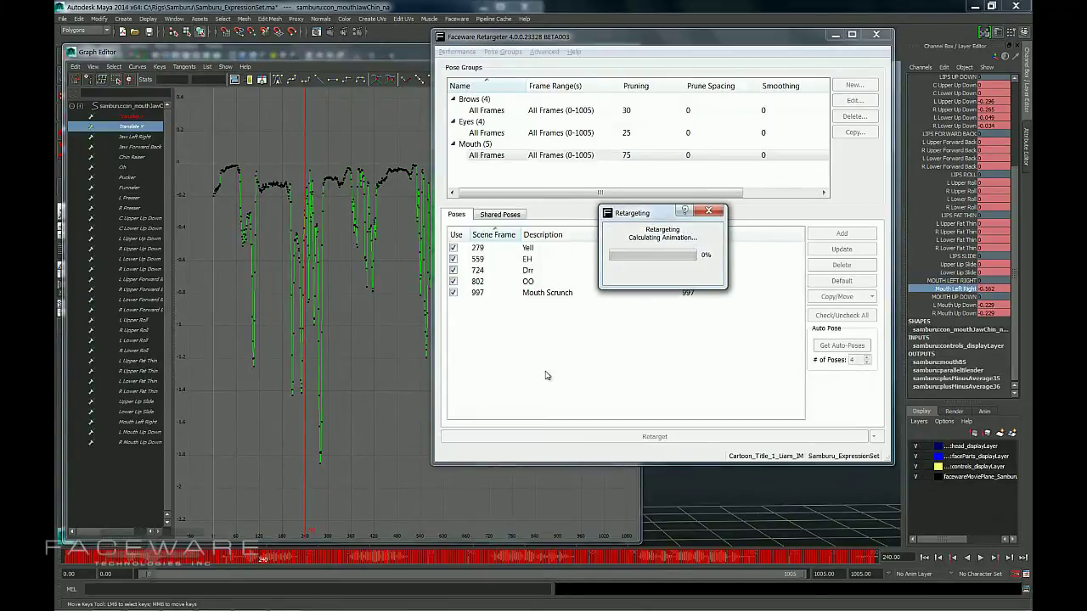
{"action": "mouse_move", "coordinate": [591, 305]}
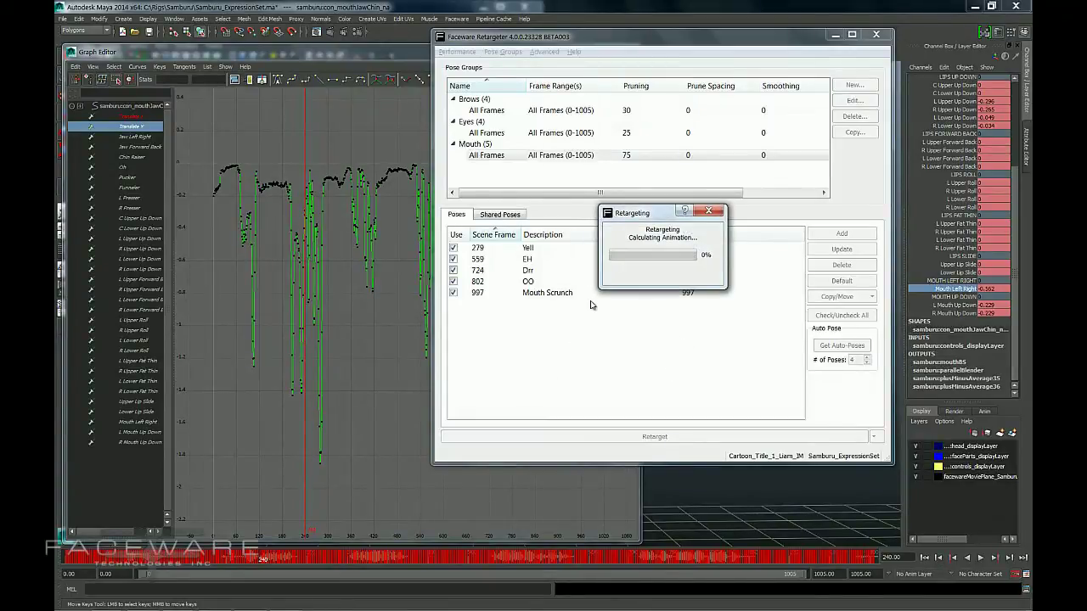